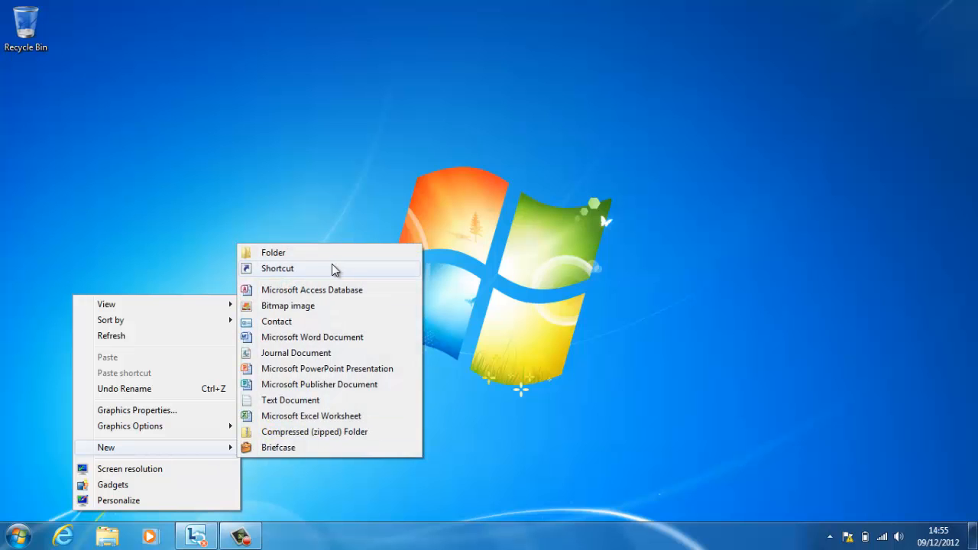
Create the EFS desktop folder with an empty text document named Secret inside
left_click(273, 252)
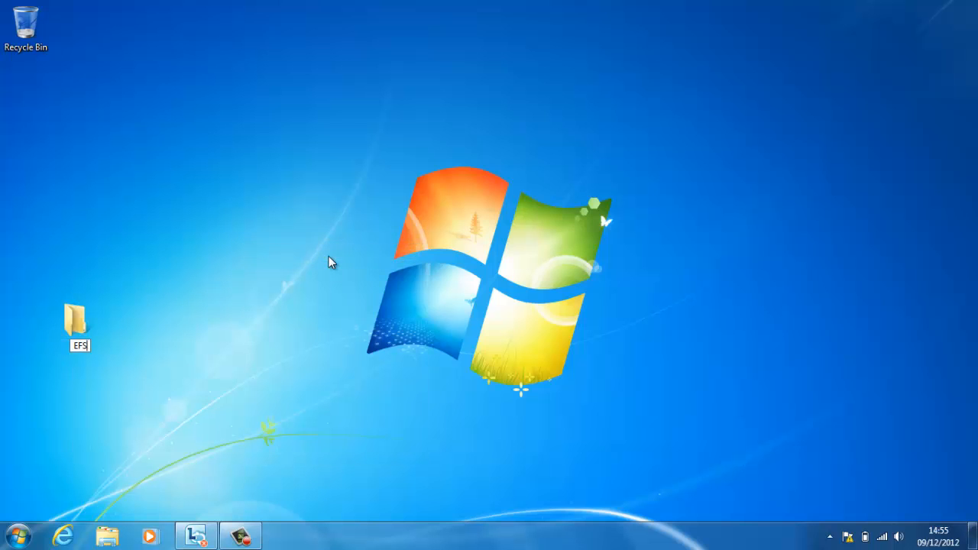
right_click(573, 367)
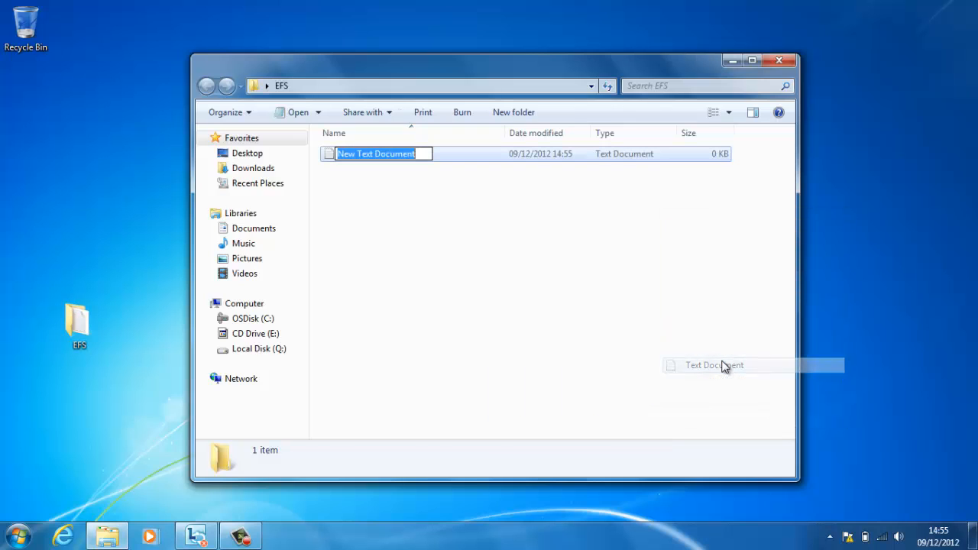
type("Secret")
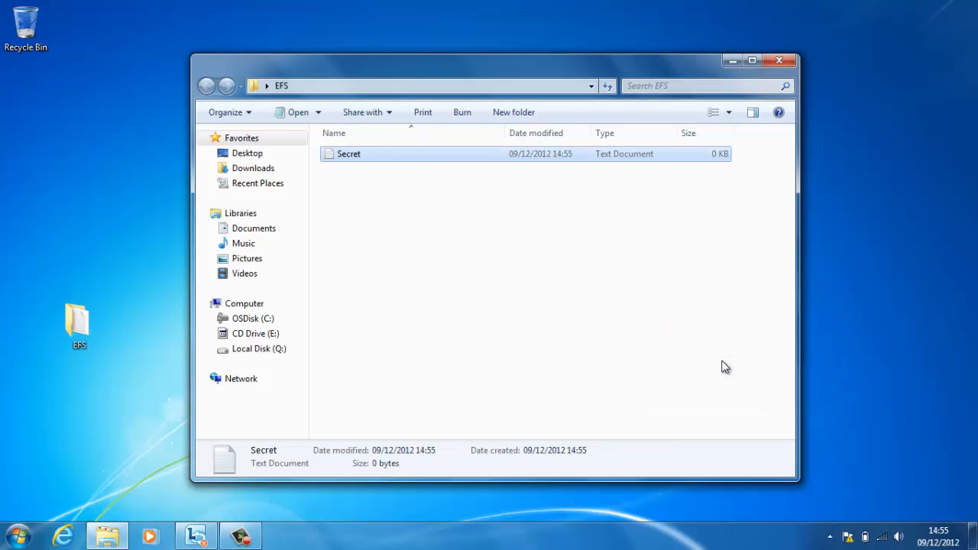
Write 'Bank details' and 'Passwords' in Secret.txt, then save and close Notepad
double_click(348, 153)
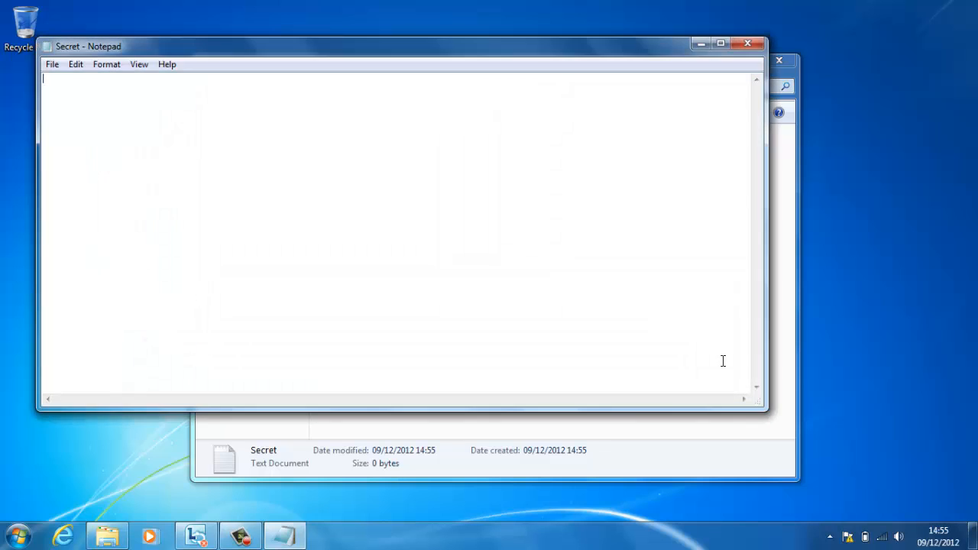
type("Bank deta")
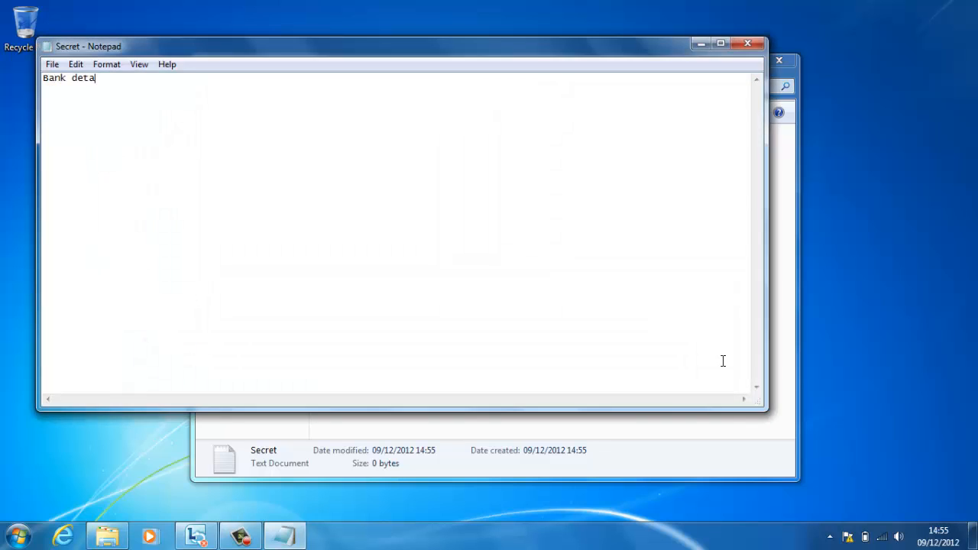
type("ils")
type("Passwords")
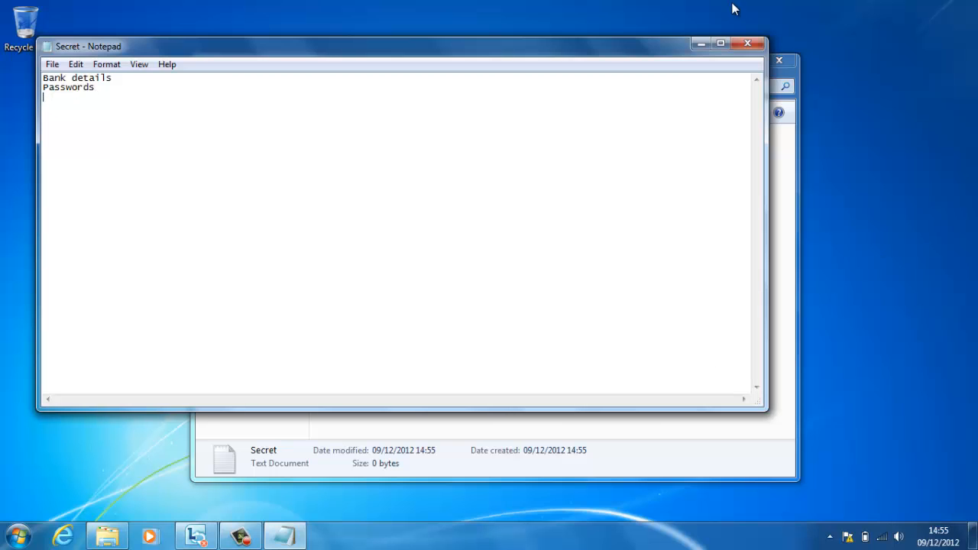
left_click(747, 43)
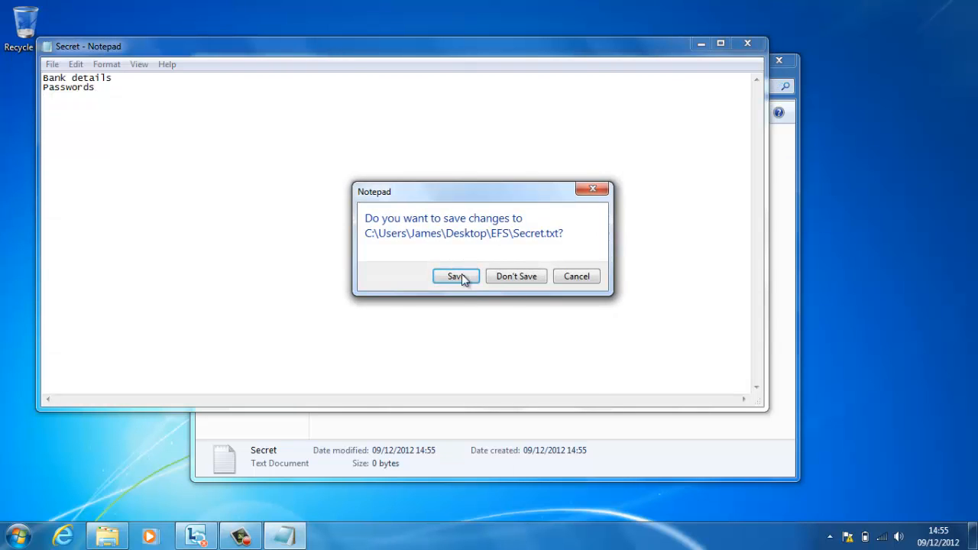
left_click(456, 276)
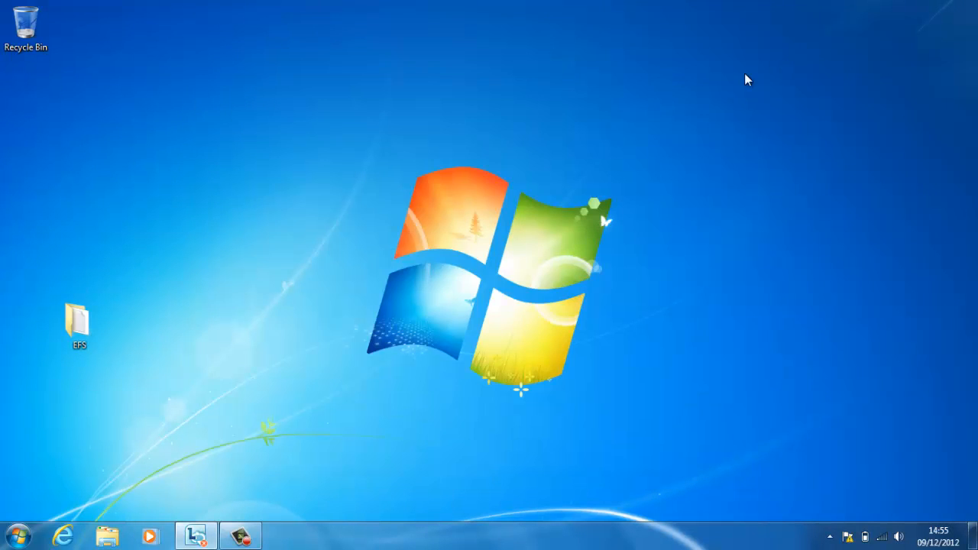
mouse_move(103, 460)
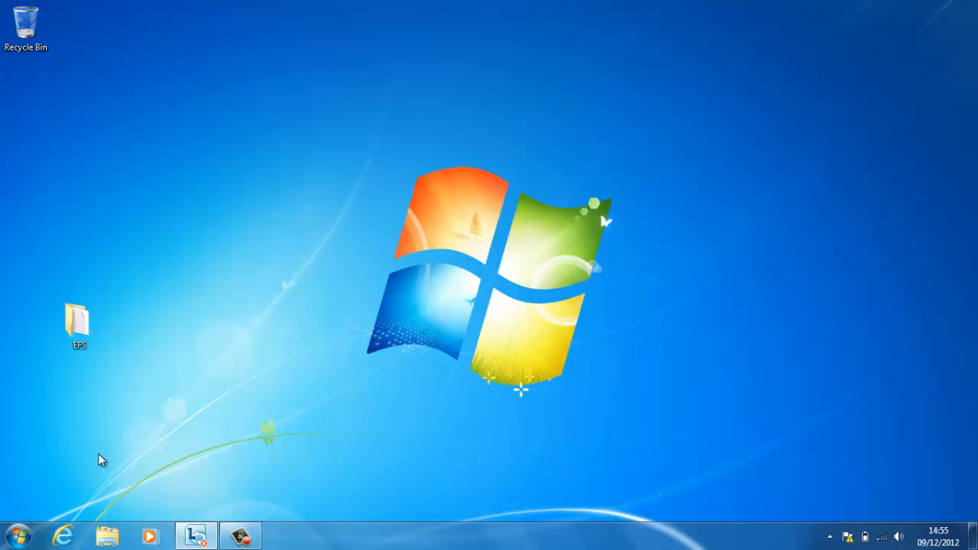
Search 'cert' from the Start menu and launch certmgr for the current user
left_click(15, 533)
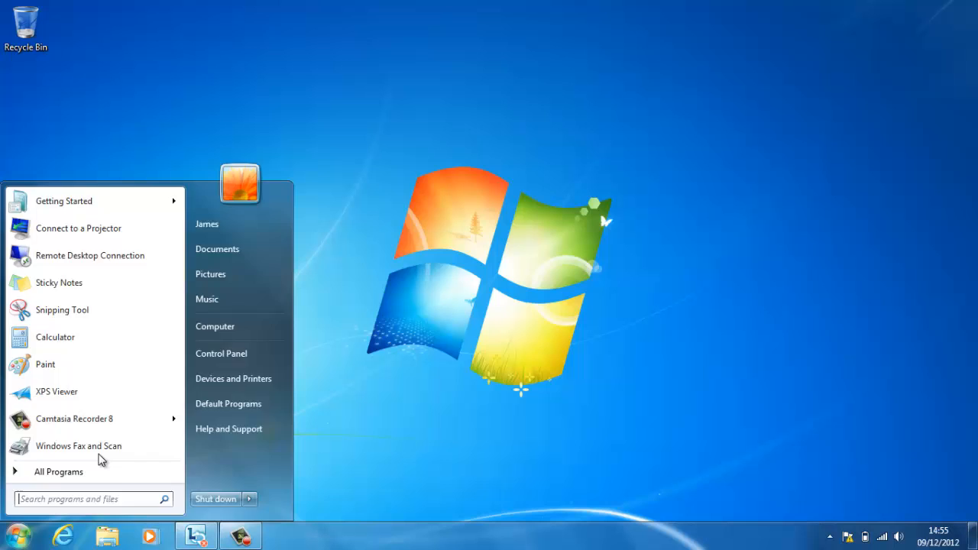
type("cert")
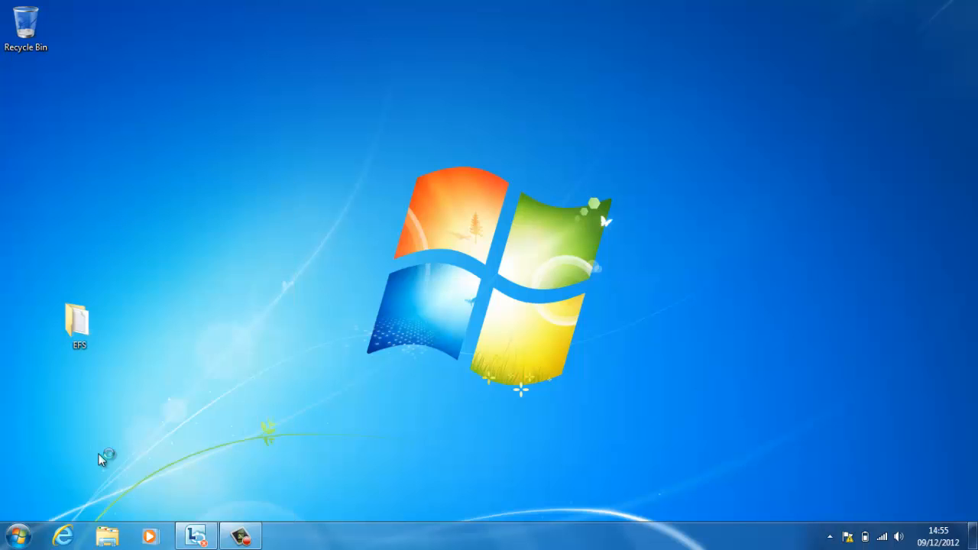
left_click(16, 534)
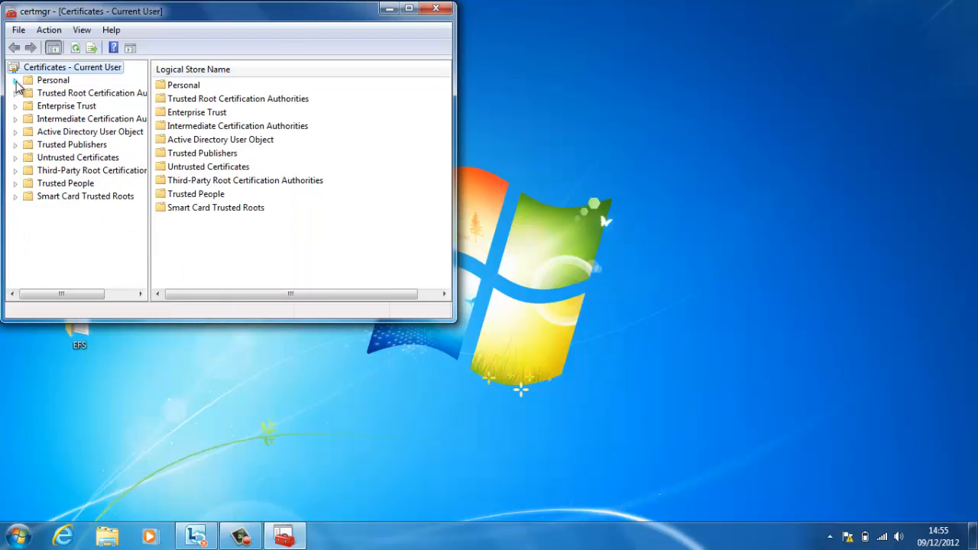
Select the Personal store in certmgr, which shows no certificates yet
left_click(53, 80)
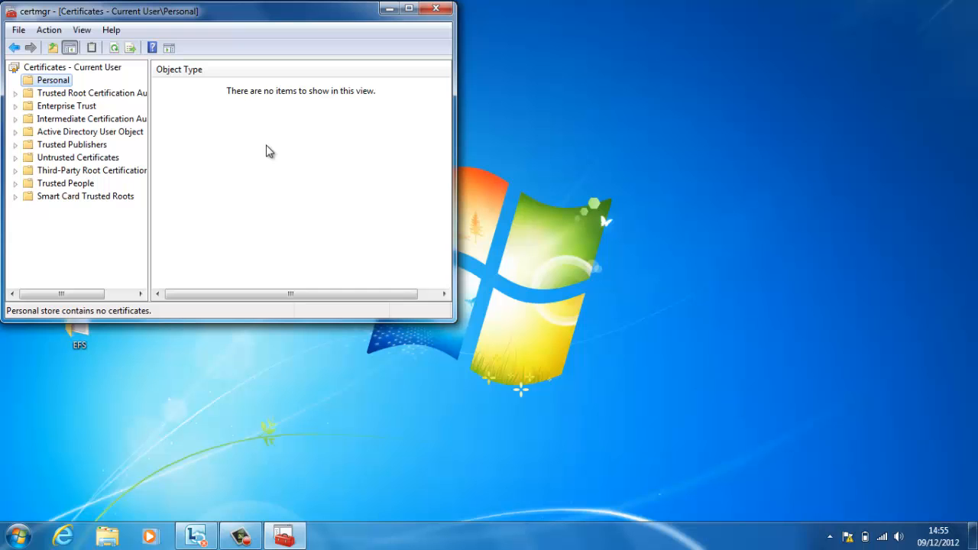
mouse_move(333, 36)
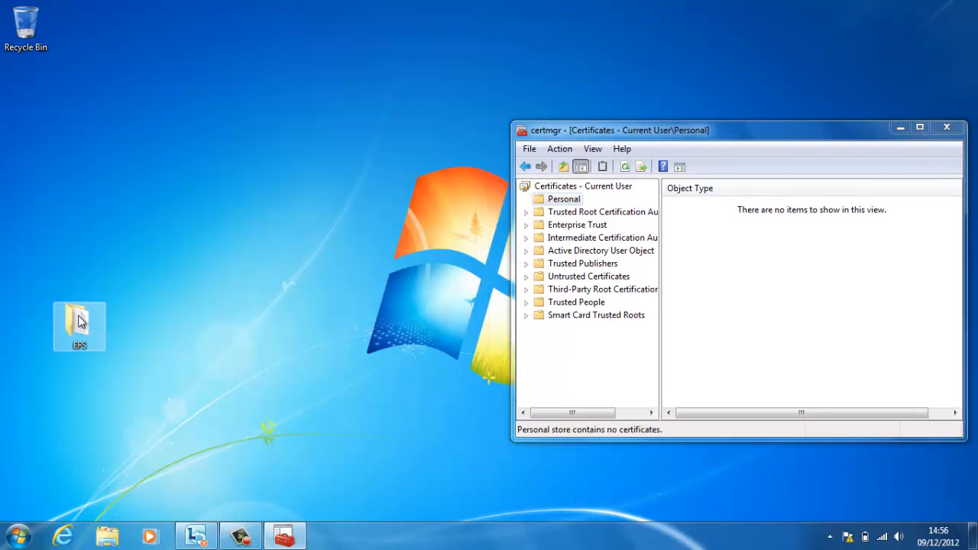
In EFS folder Properties, open Advanced attributes and try the encrypt and compress options
right_click(78, 327)
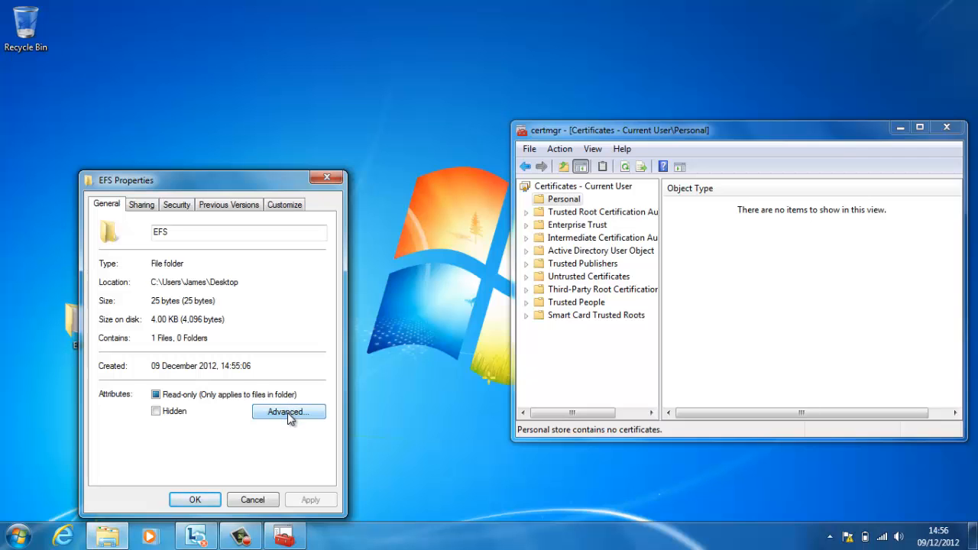
left_click(289, 412)
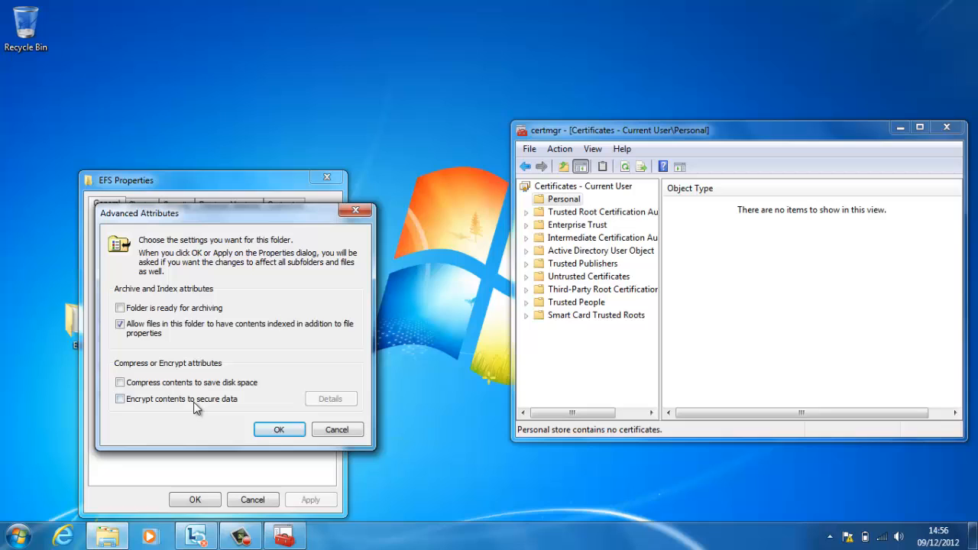
left_click(120, 399)
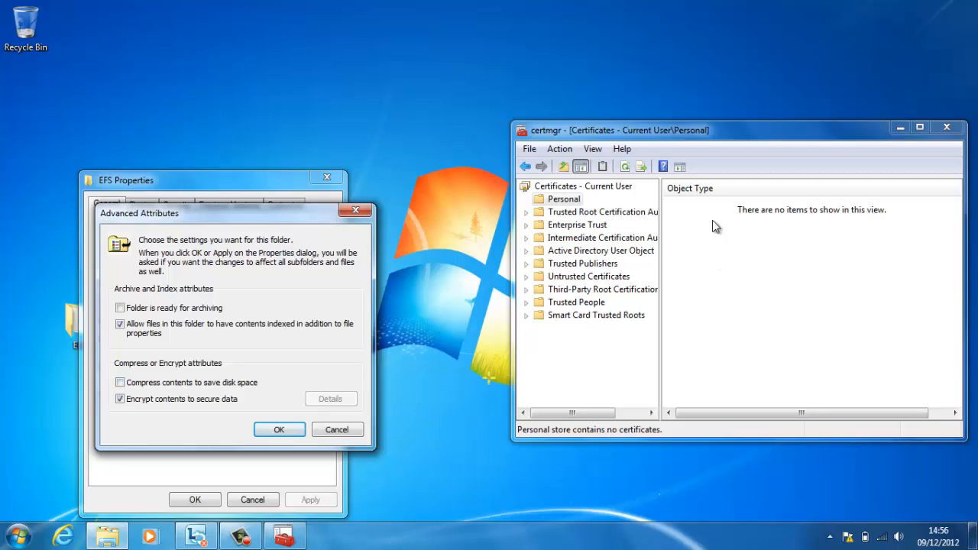
left_click(120, 382)
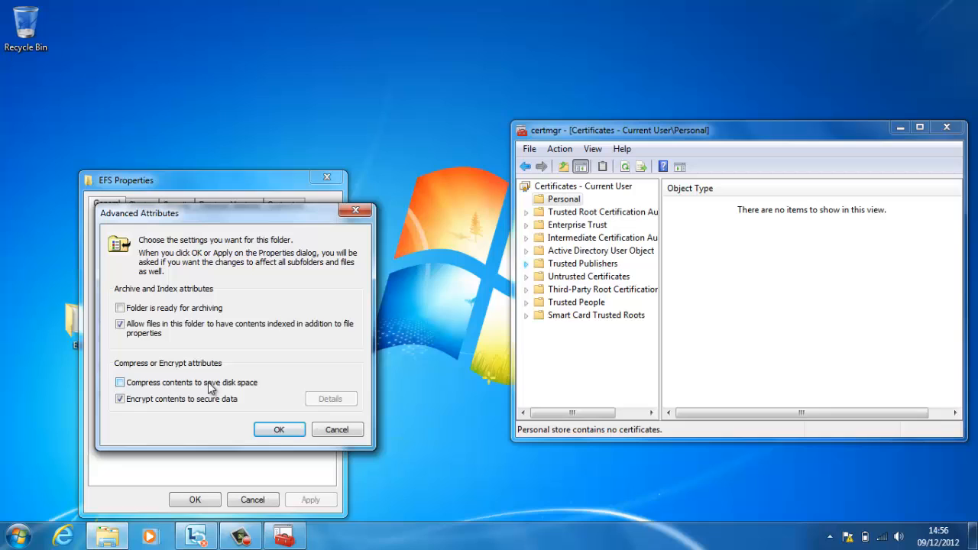
left_click(119, 382)
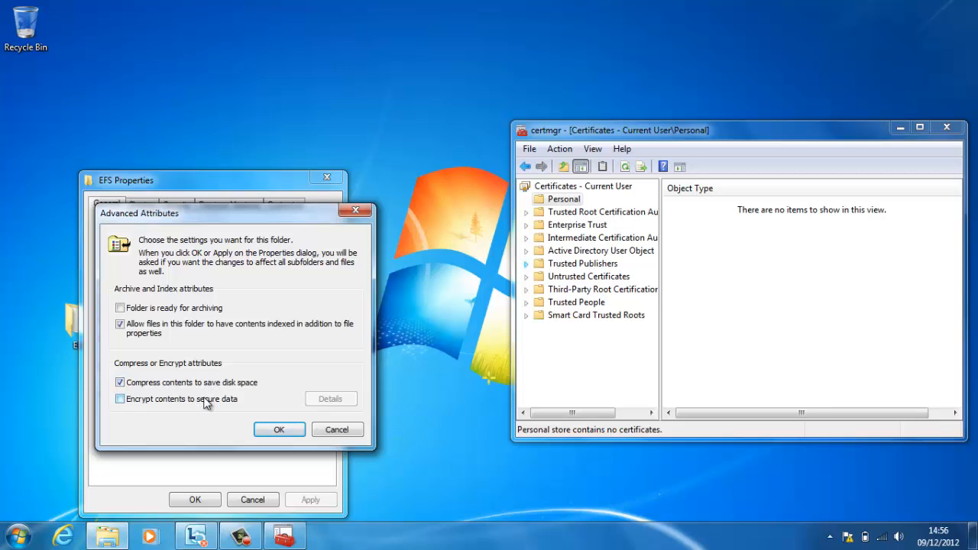
Encrypt EFS contents and apply it to the folder, subfolders and files
left_click(120, 399)
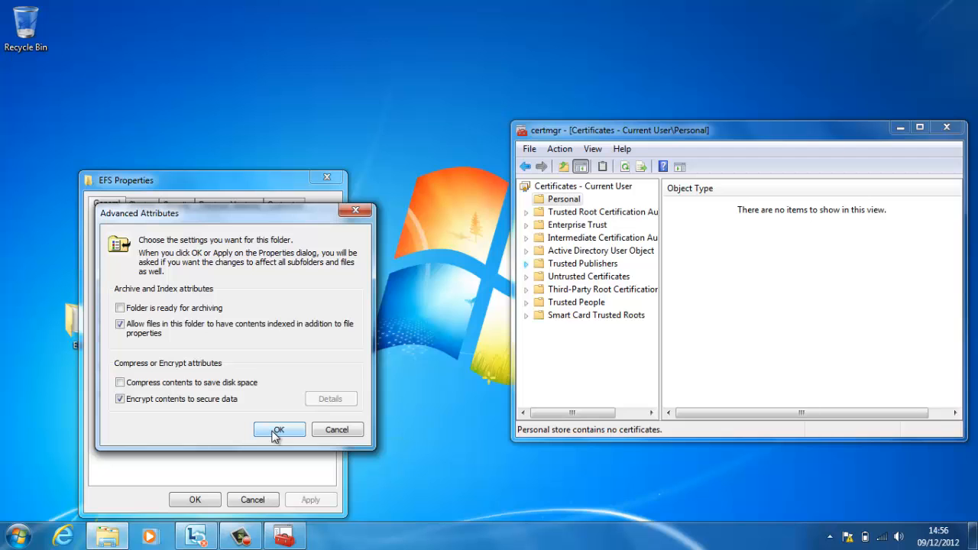
left_click(279, 429)
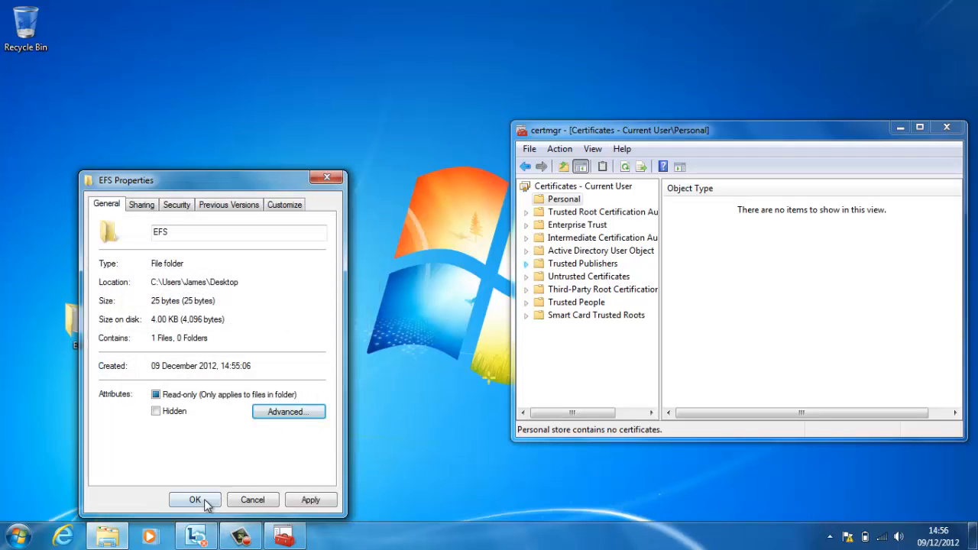
left_click(195, 499)
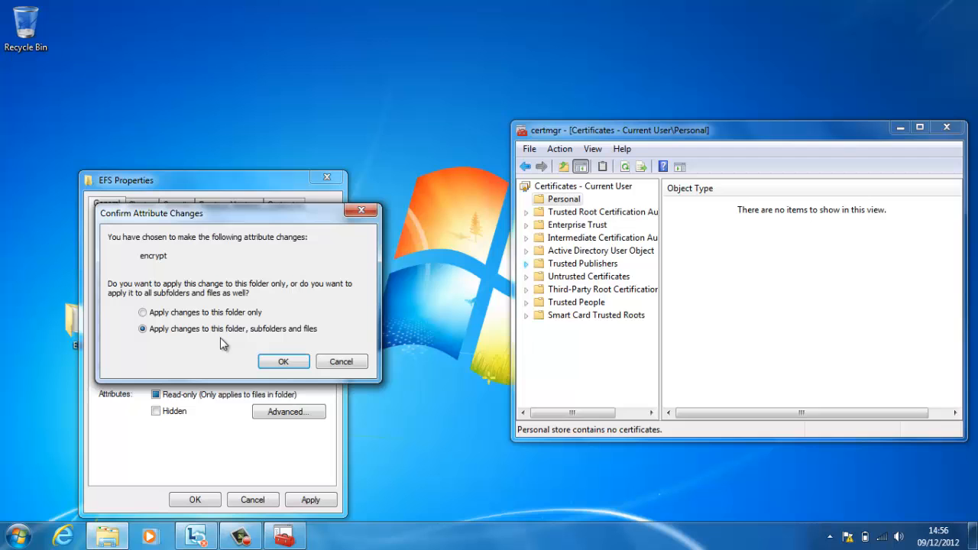
mouse_move(286, 341)
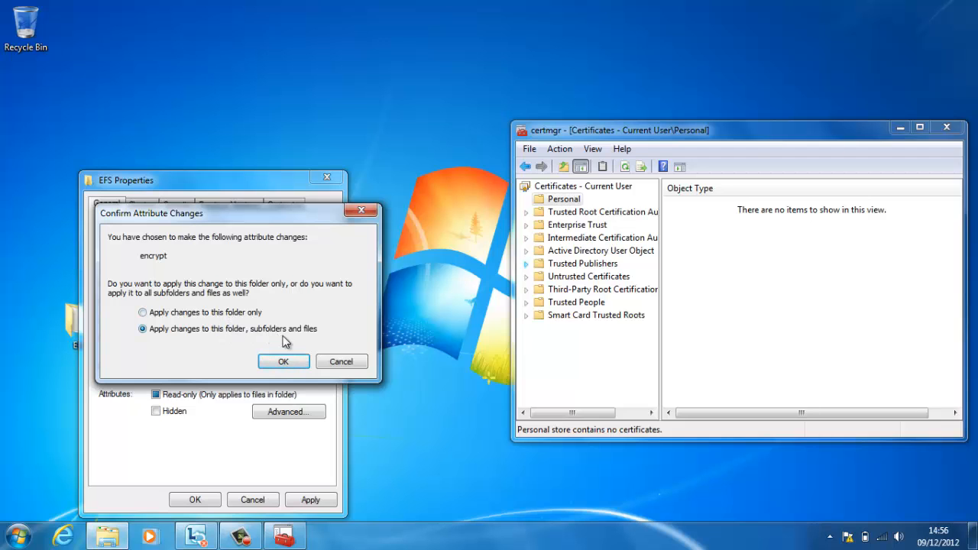
left_click(284, 362)
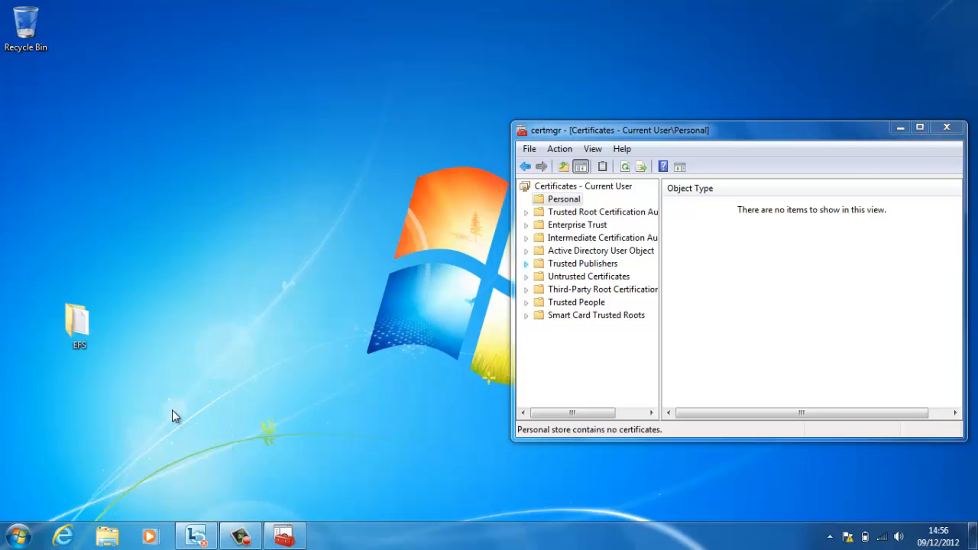
Refresh Personal, open Certificates and right-click James's new certificate
left_click(564, 199)
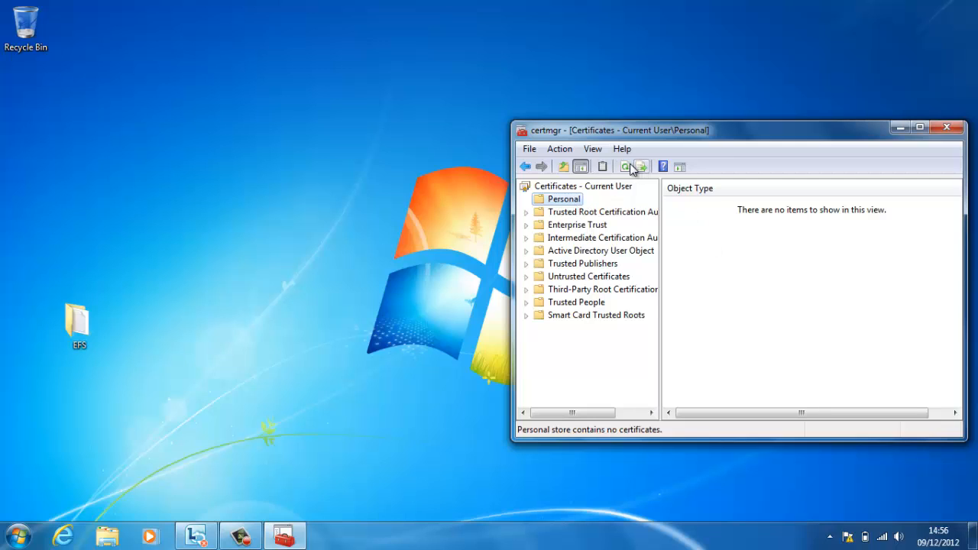
left_click(526, 199)
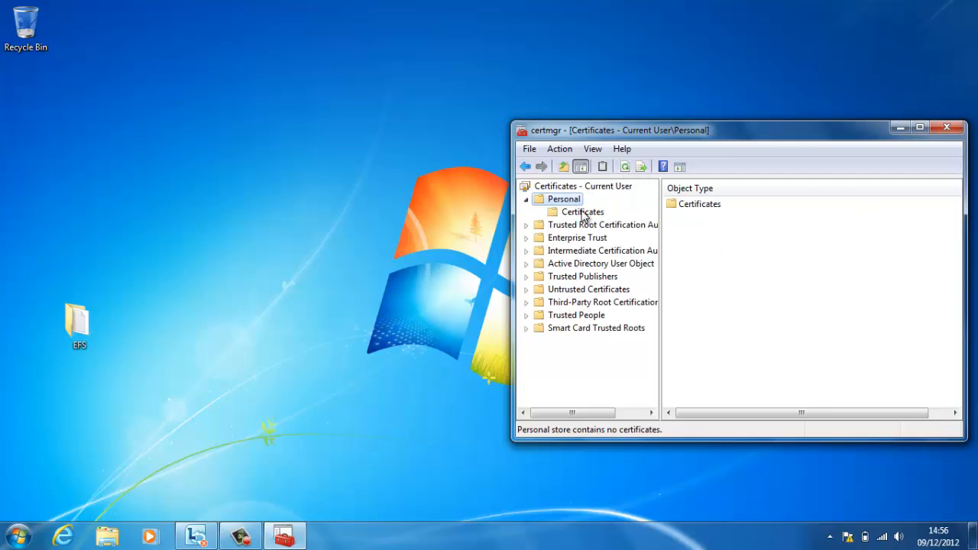
left_click(582, 212)
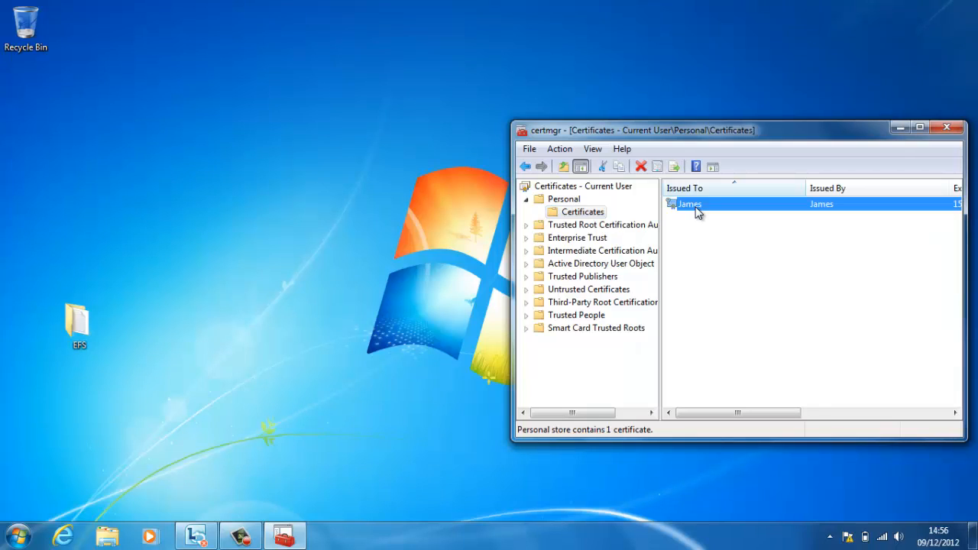
mouse_move(680, 215)
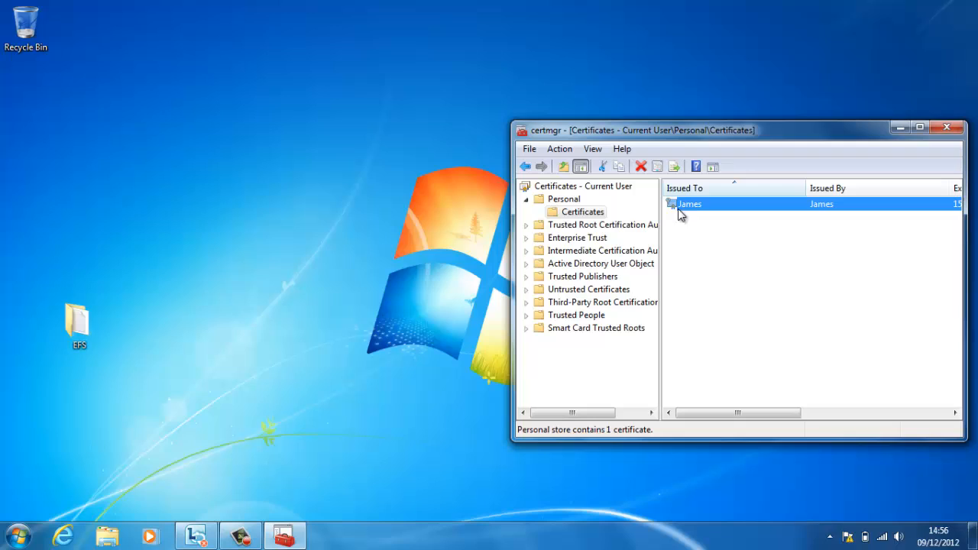
left_click(77, 317)
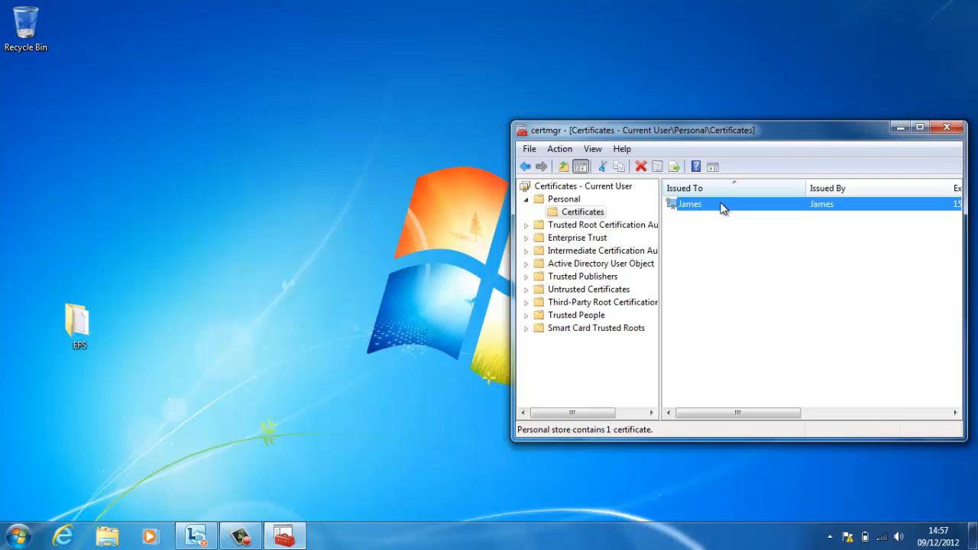
right_click(690, 204)
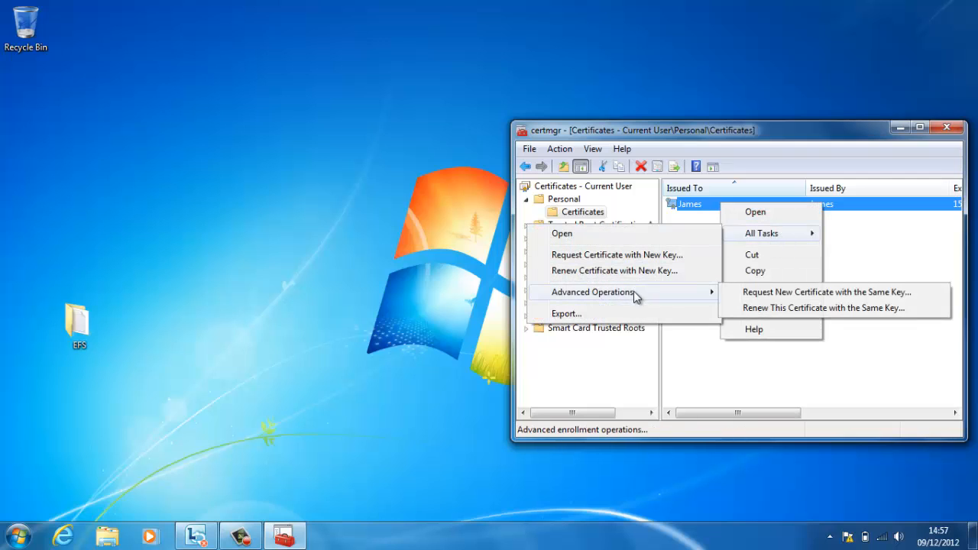
Start the Certificate Export Wizard for James's certificate and pass the welcome page
left_click(566, 314)
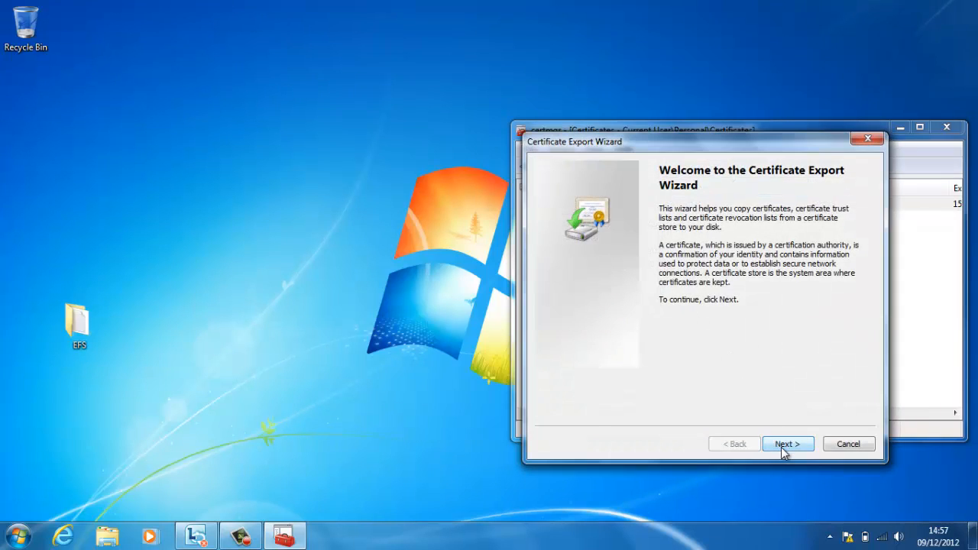
left_click(787, 444)
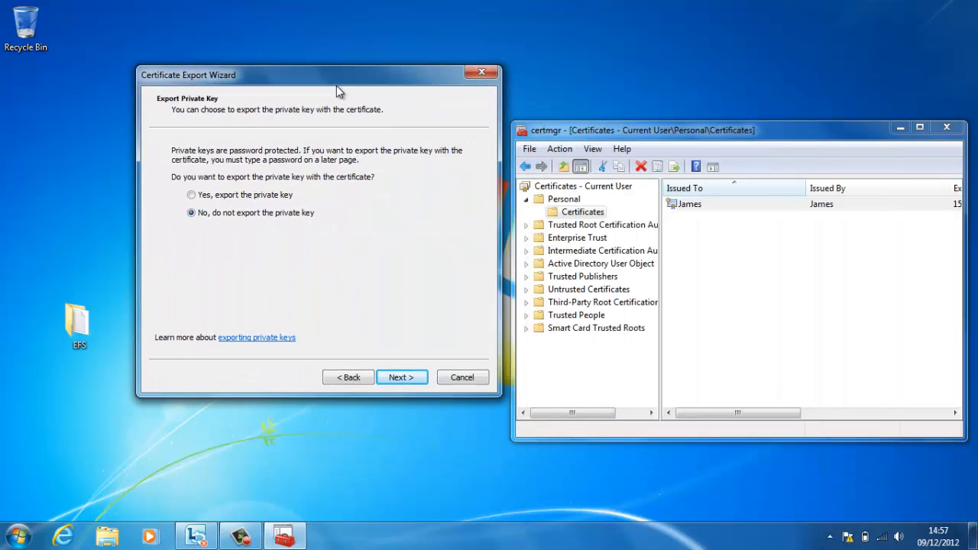
mouse_move(287, 195)
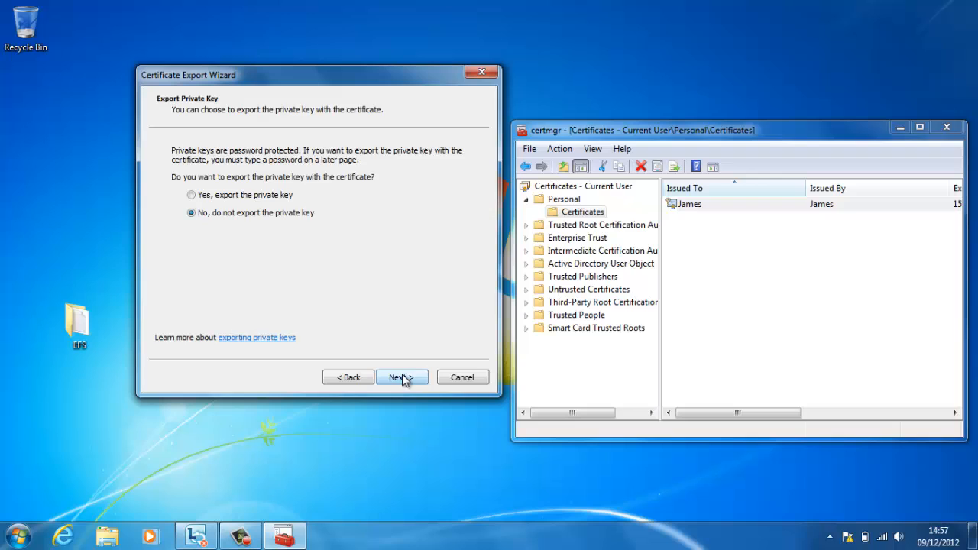
Choose 'No, do not export the private key' and continue to the file format page
left_click(398, 377)
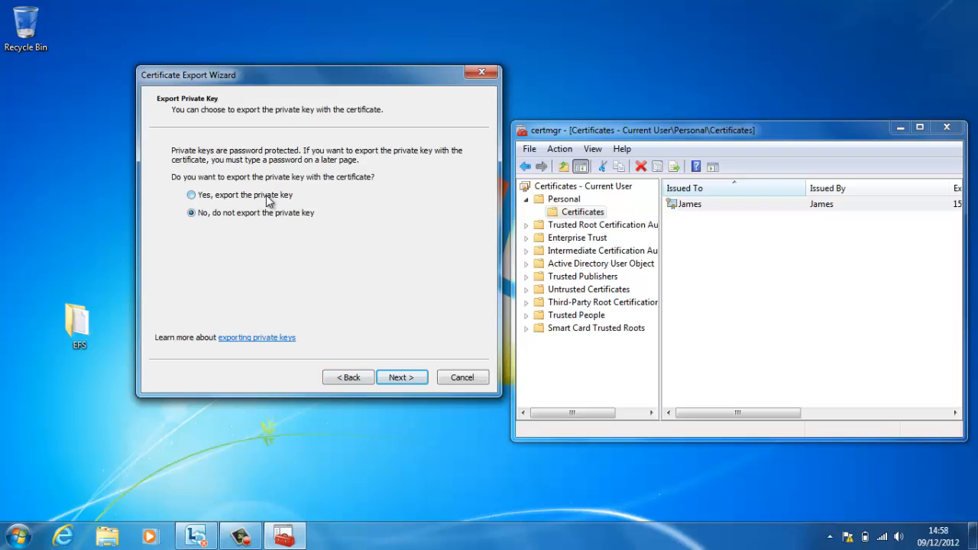
left_click(191, 195)
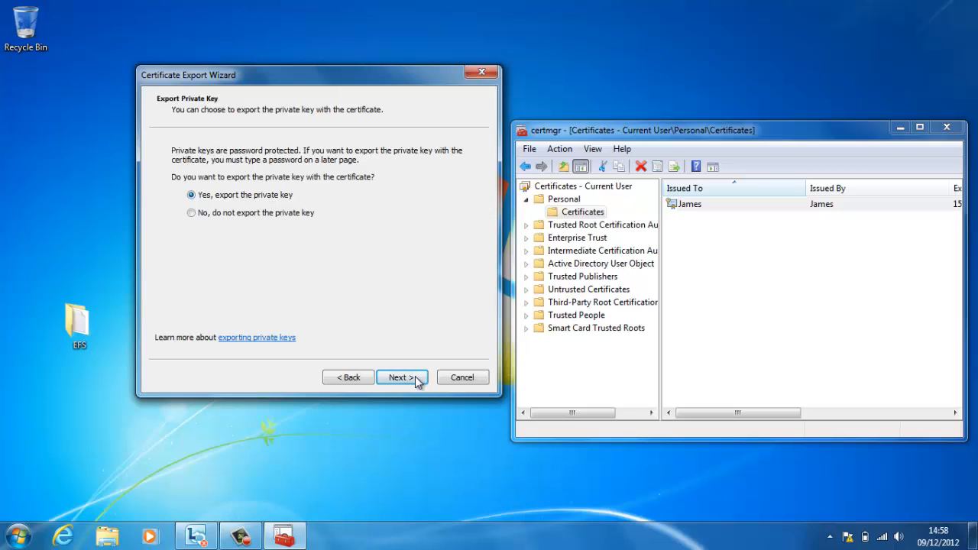
left_click(402, 376)
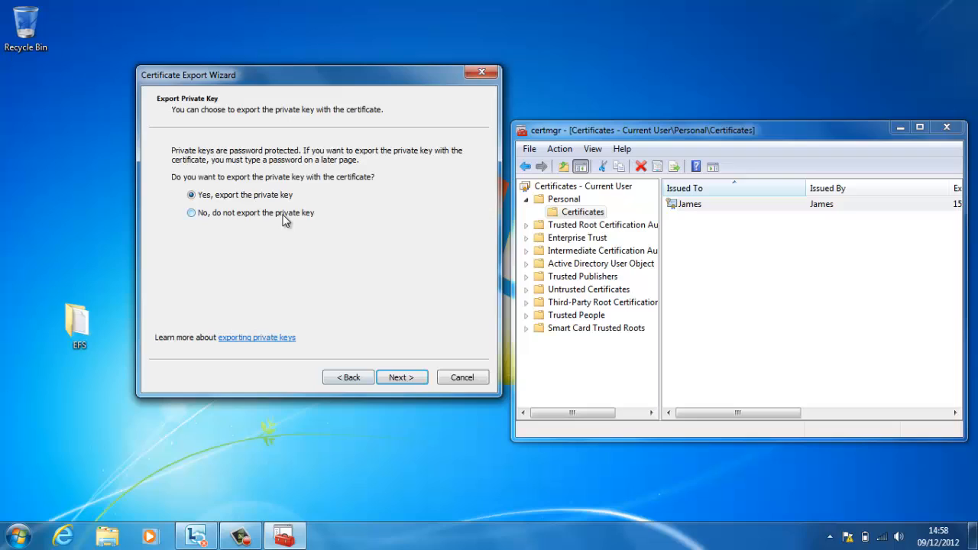
left_click(191, 212)
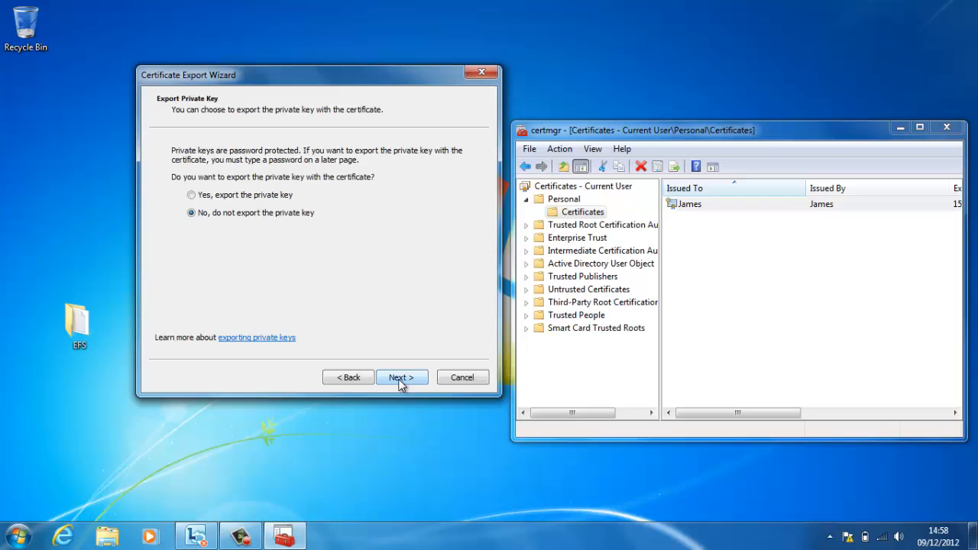
left_click(402, 376)
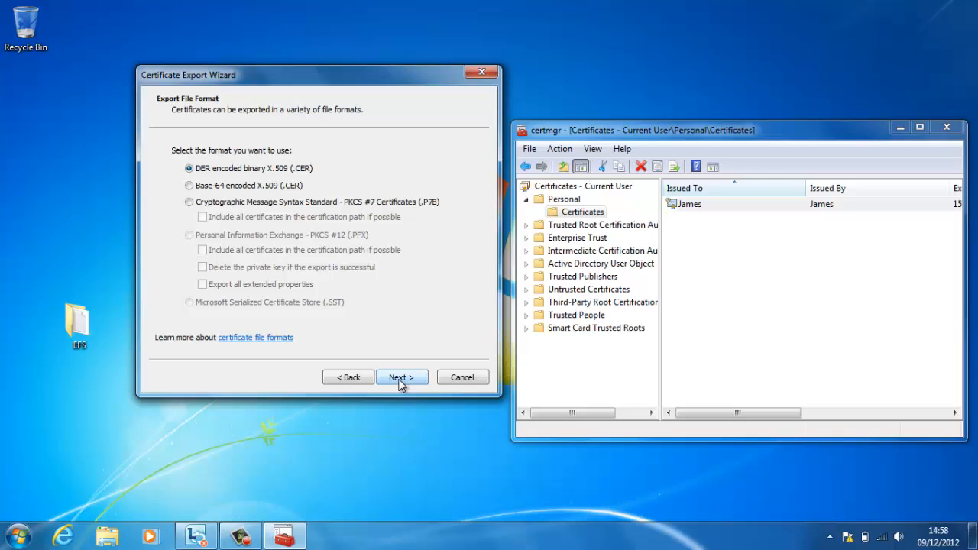
Keep DER format and set the export file to C:\DEMO\James cert for EFS.cer
left_click(402, 377)
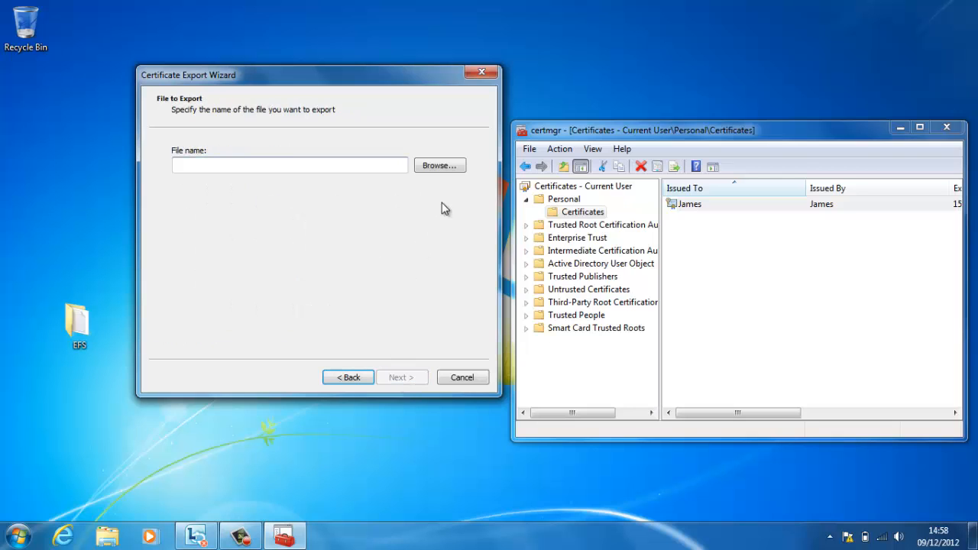
left_click(440, 165)
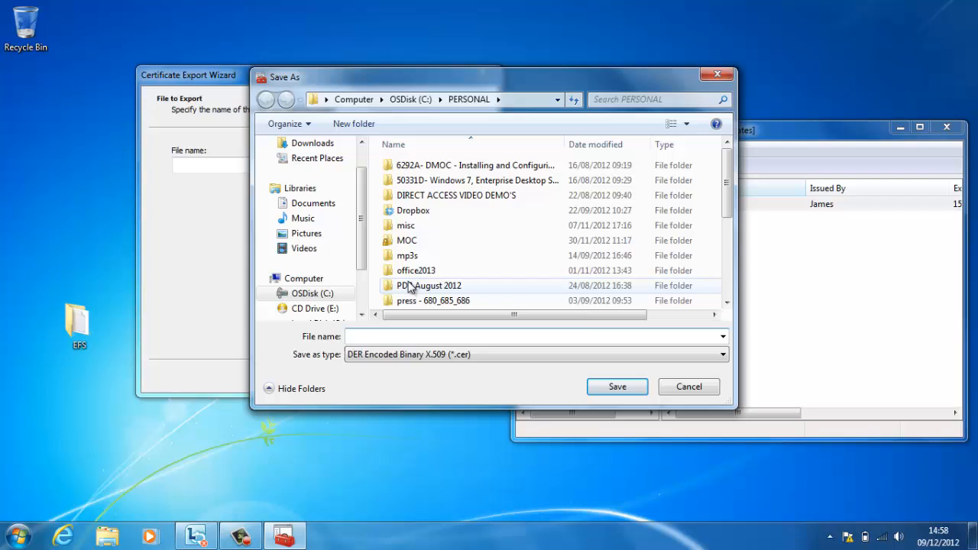
mouse_move(428, 285)
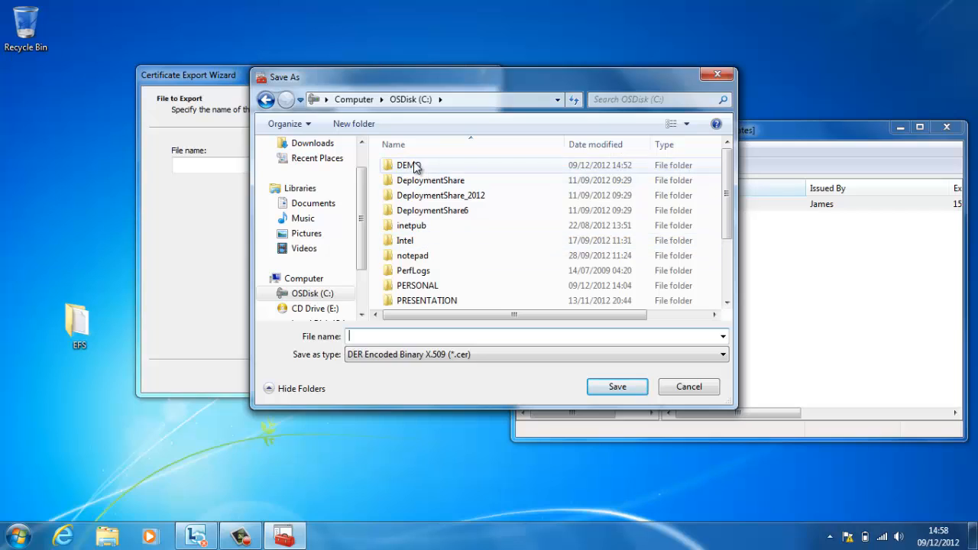
double_click(408, 165)
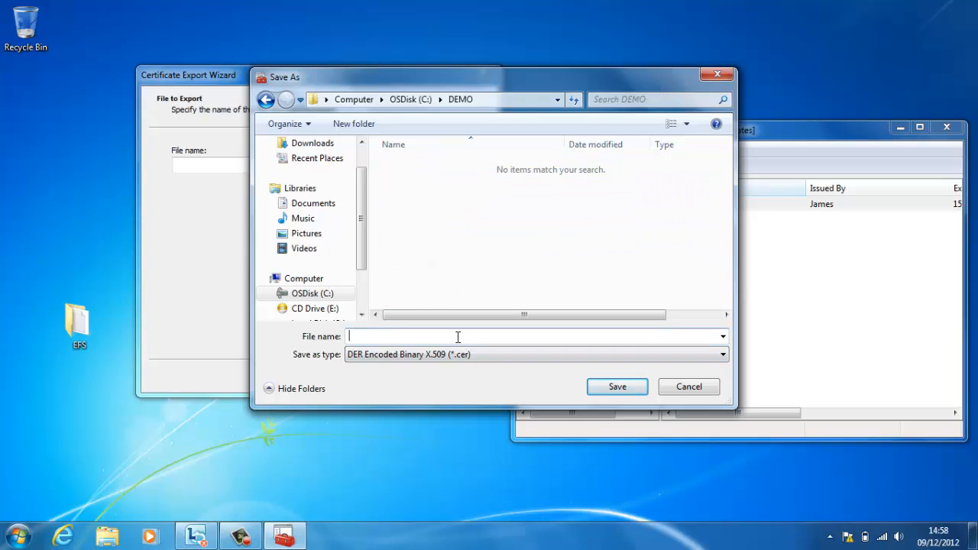
type("James cert")
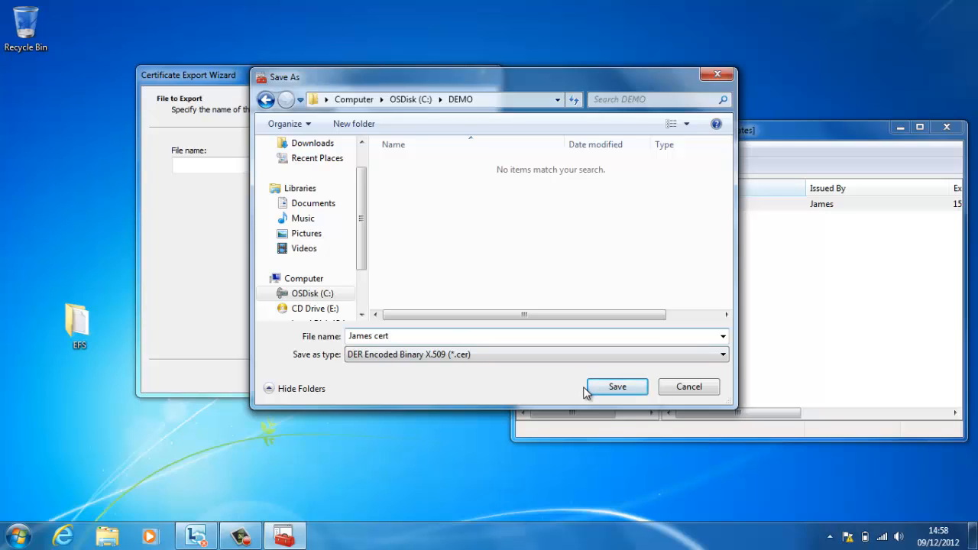
type("for e")
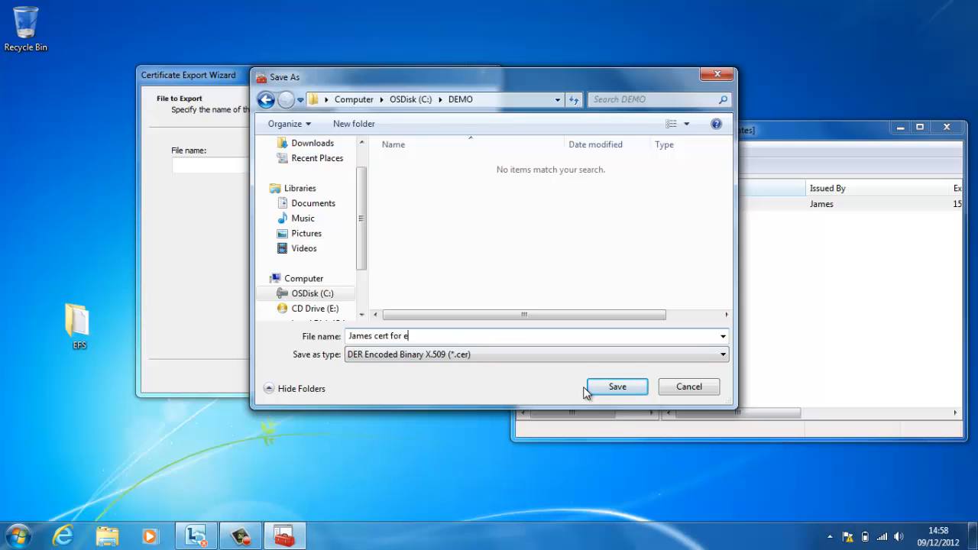
type("FS")
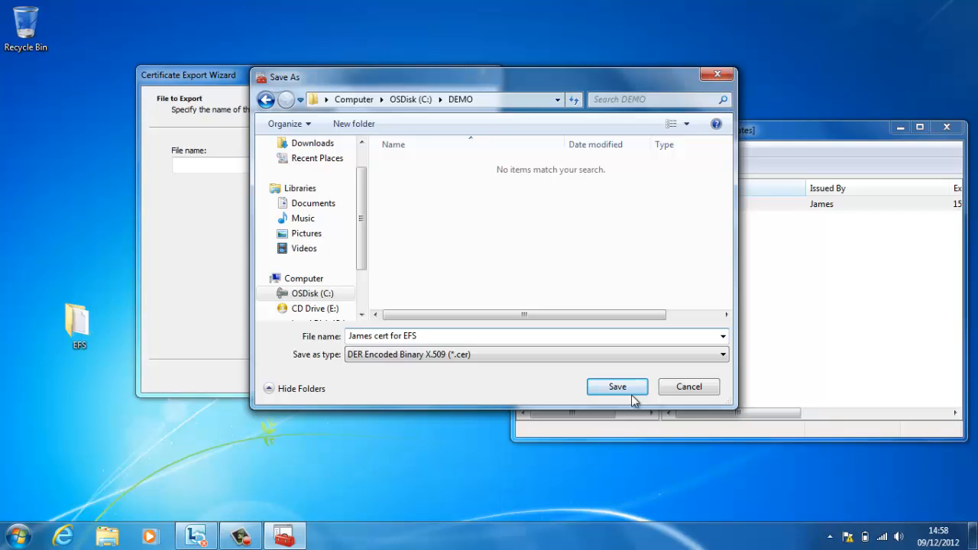
left_click(616, 386)
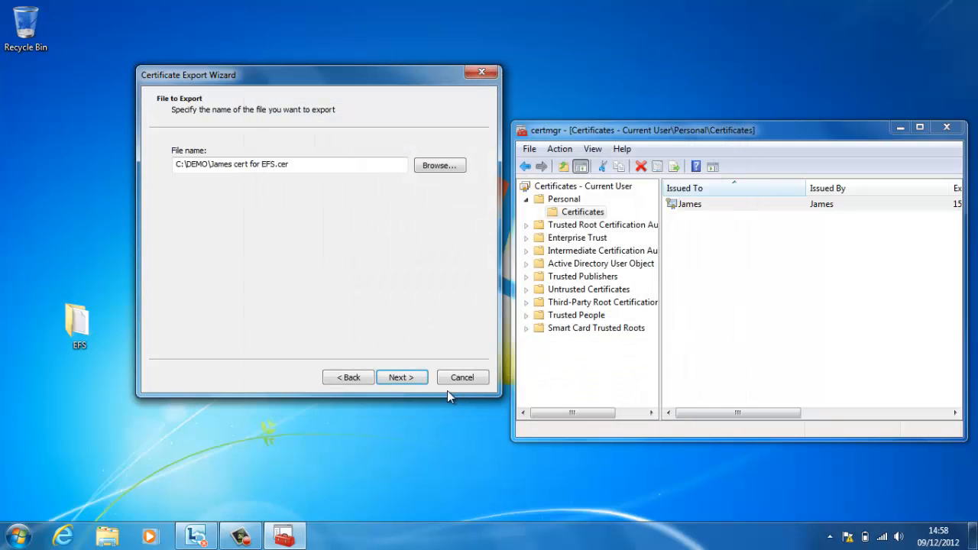
Review the export summary and finish the certificate export
left_click(401, 377)
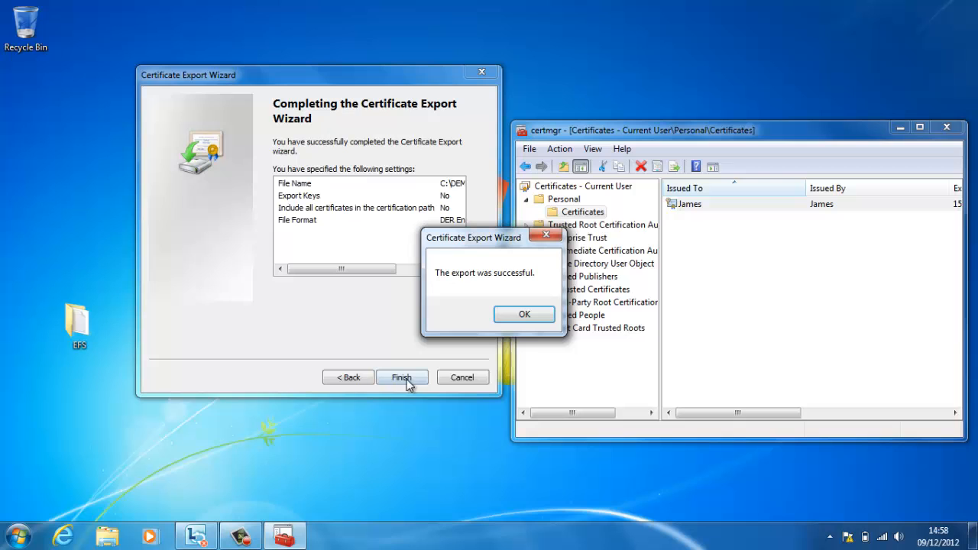
left_click(524, 314)
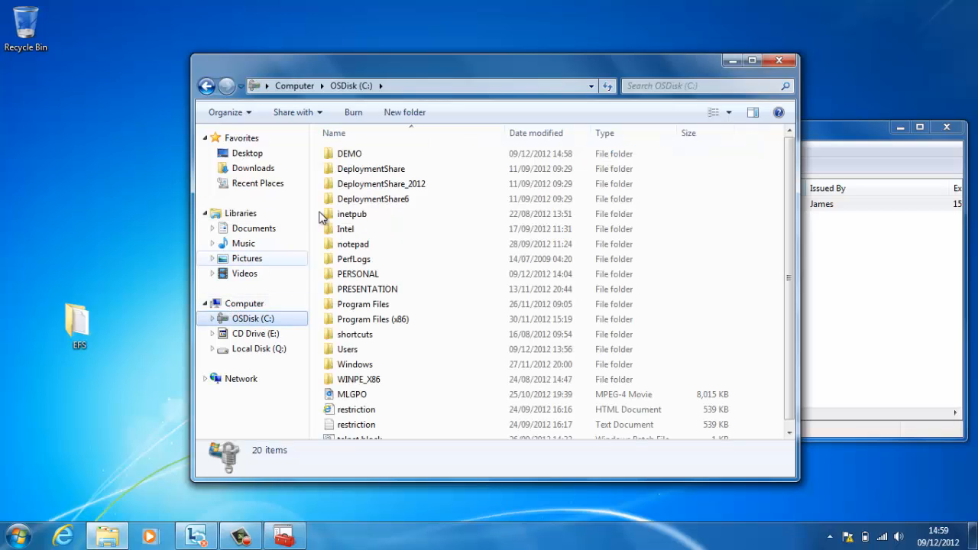
Open C:\DEMO to confirm the 'James cert for EFS' .cer file, then close Explorer
double_click(349, 153)
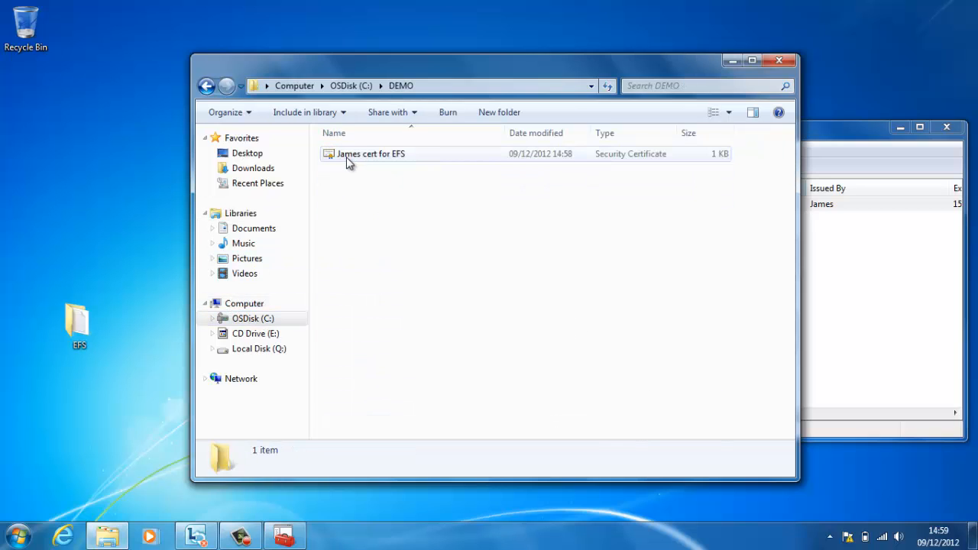
left_click(371, 153)
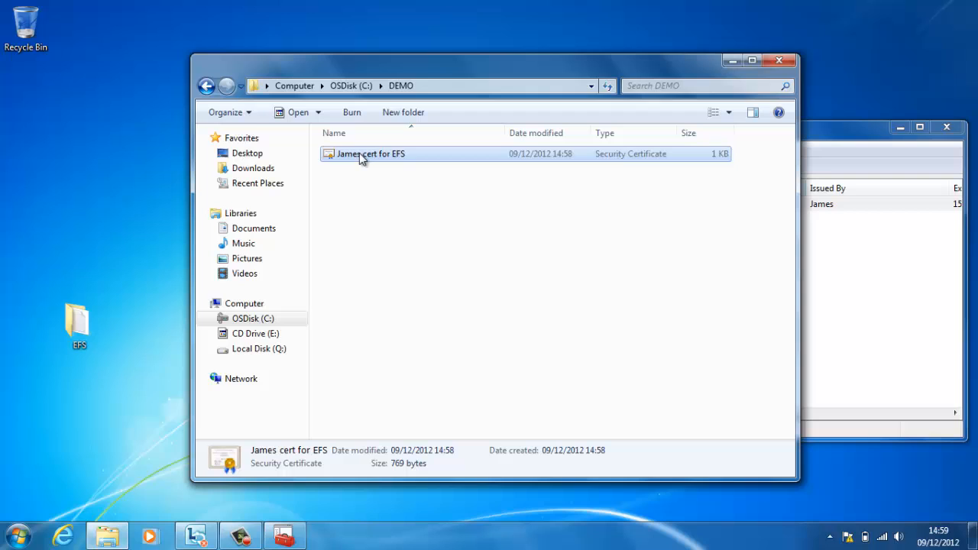
right_click(371, 153)
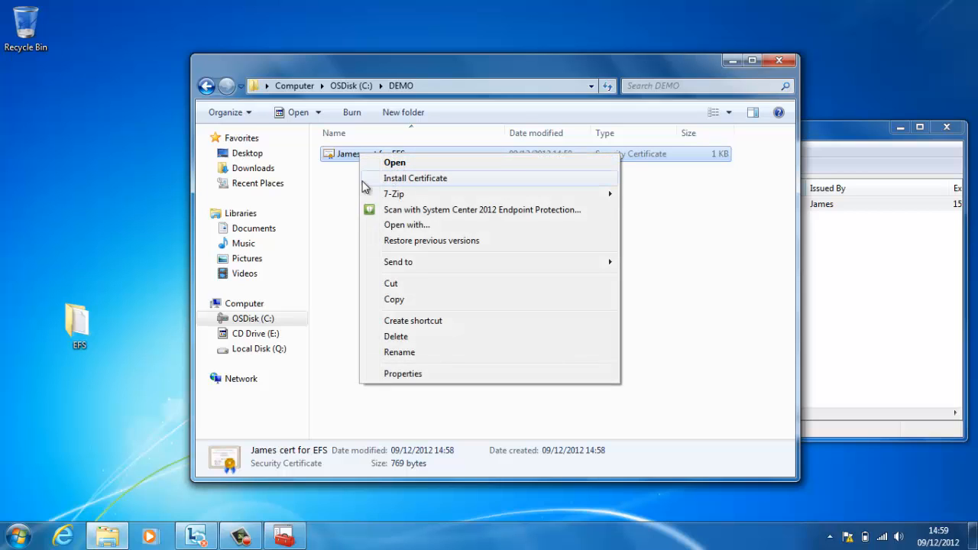
mouse_move(330, 204)
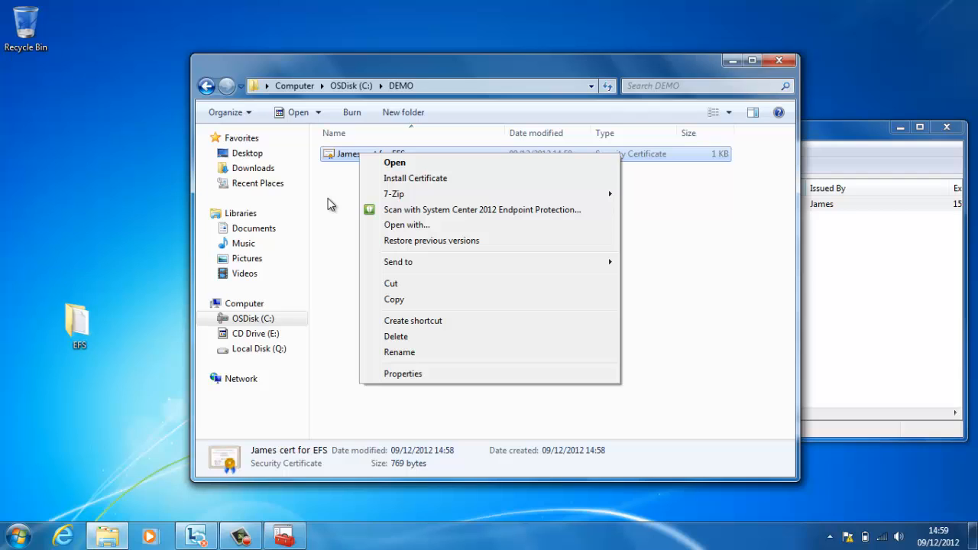
left_click(329, 204)
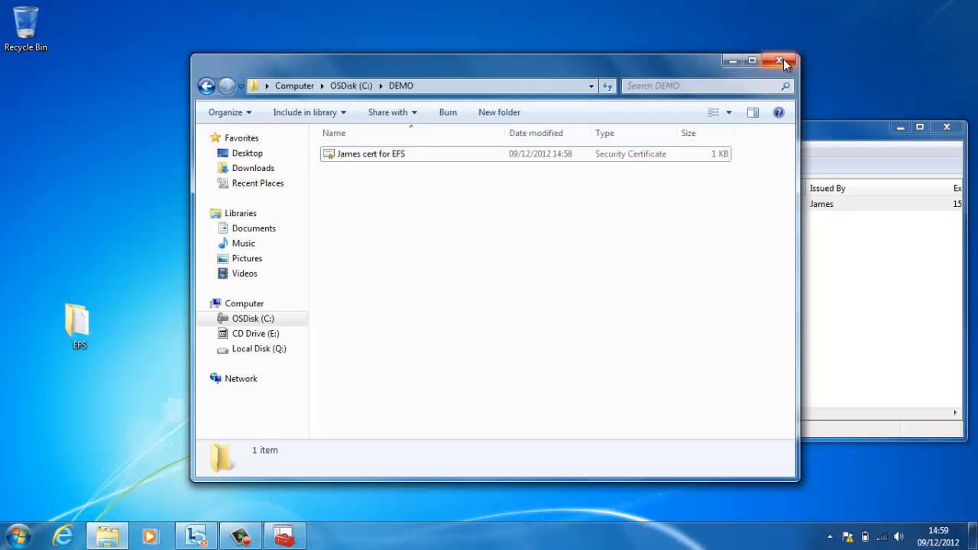
left_click(782, 61)
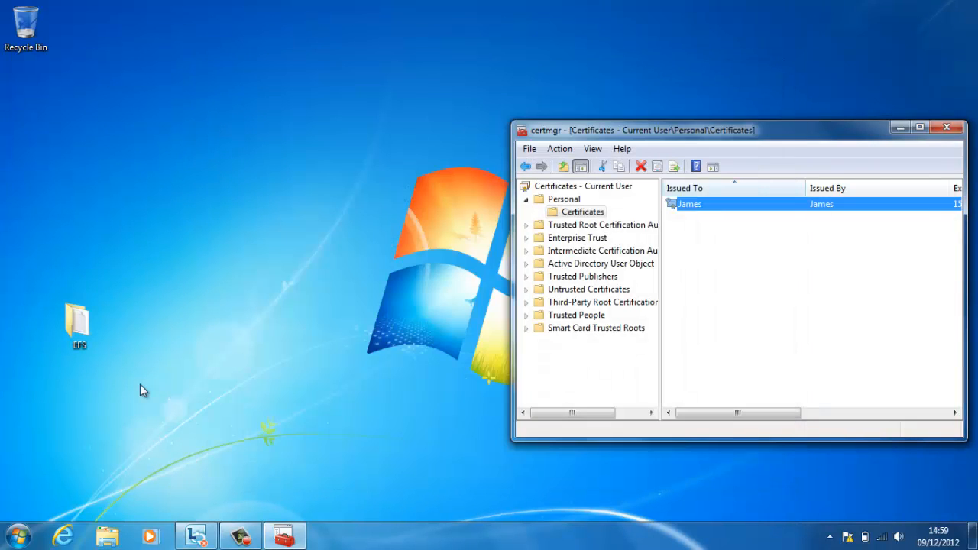